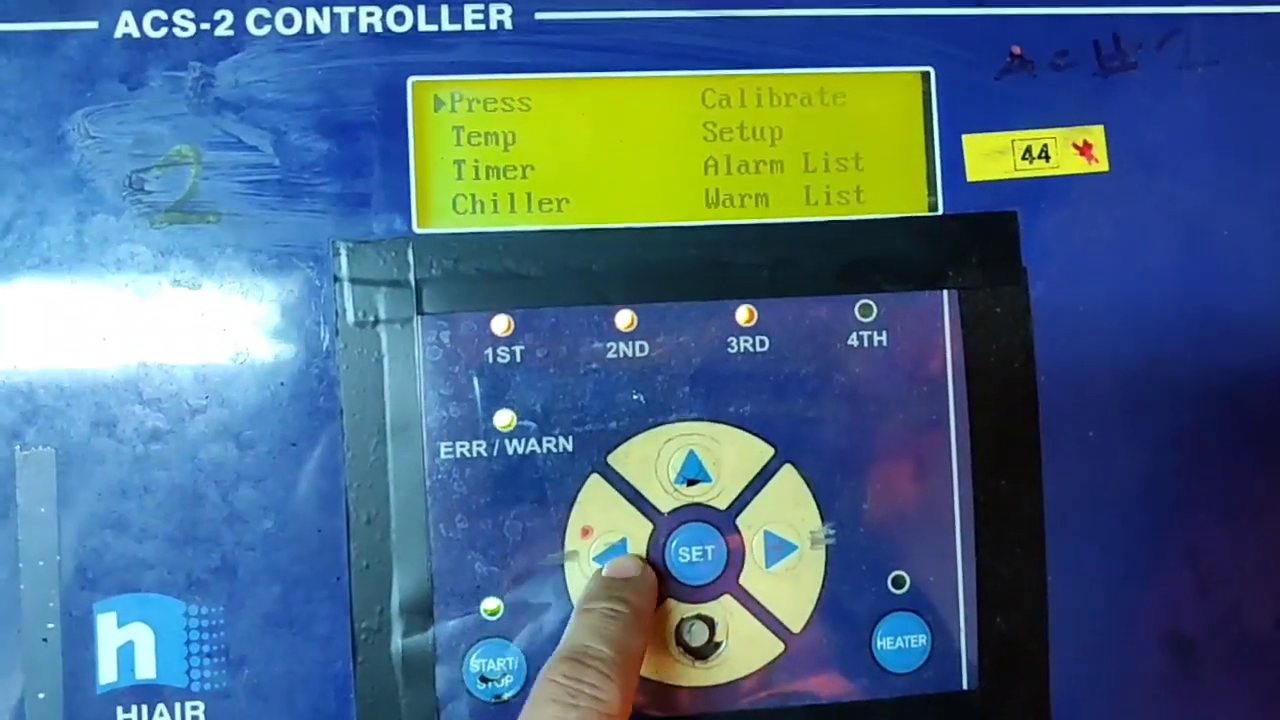
- Review the temperature alarm settings and the timer settings, returning to the main menu
click(696, 556)
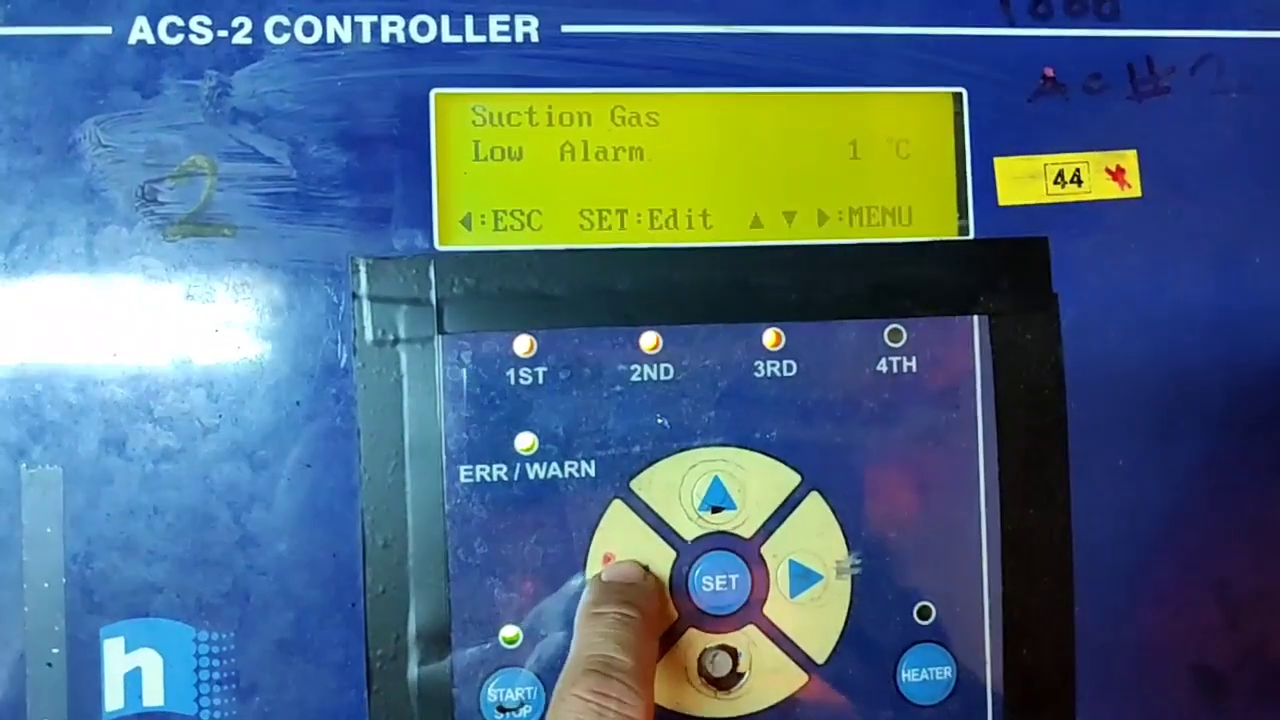
click(796, 584)
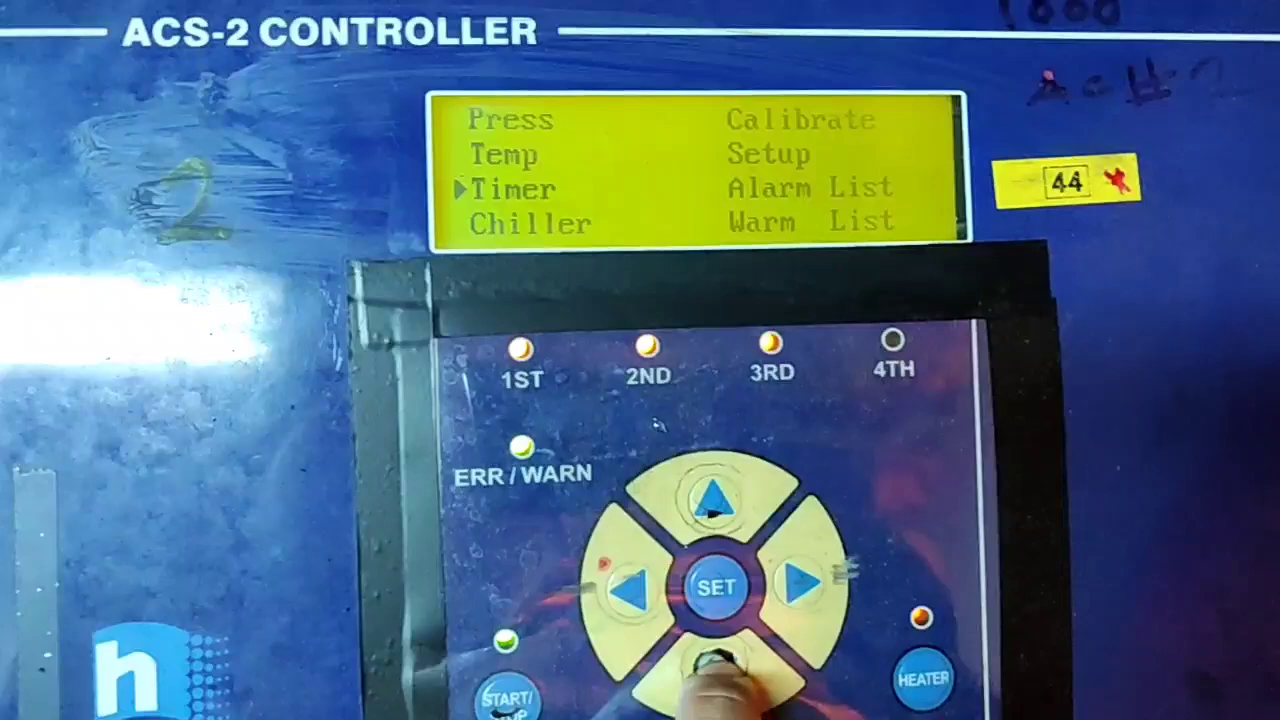
click(716, 588)
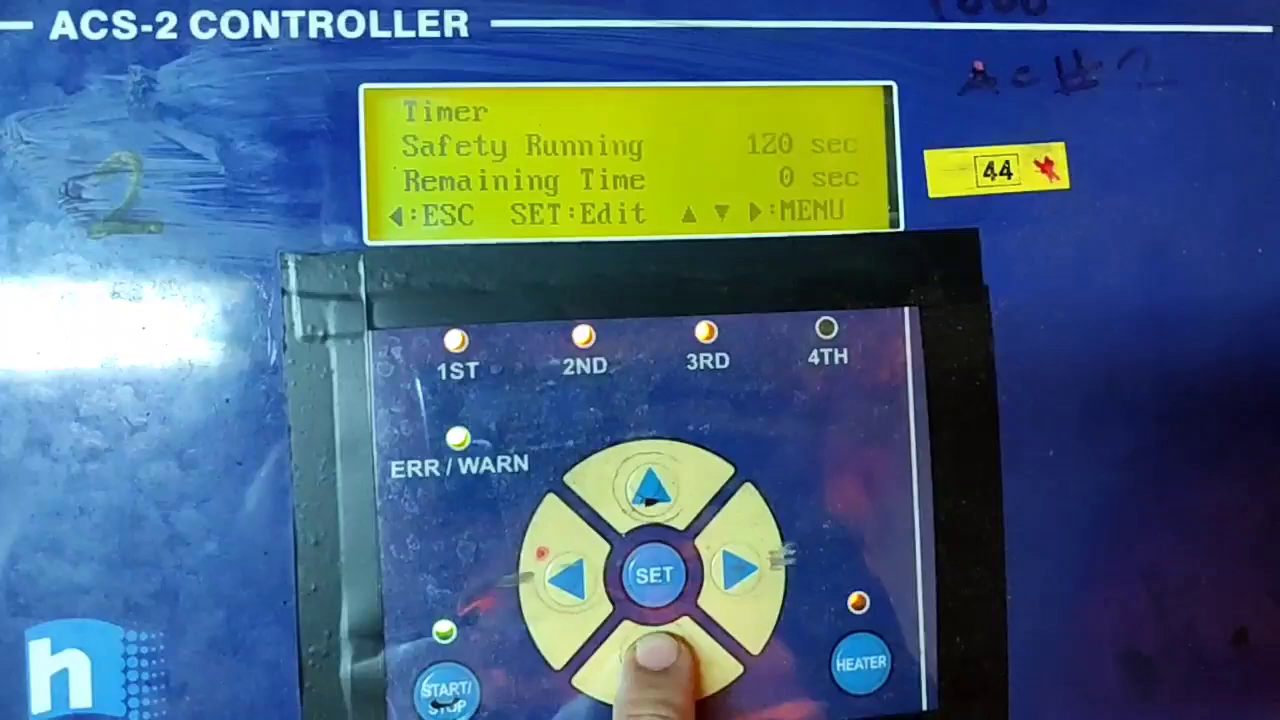
click(648, 490)
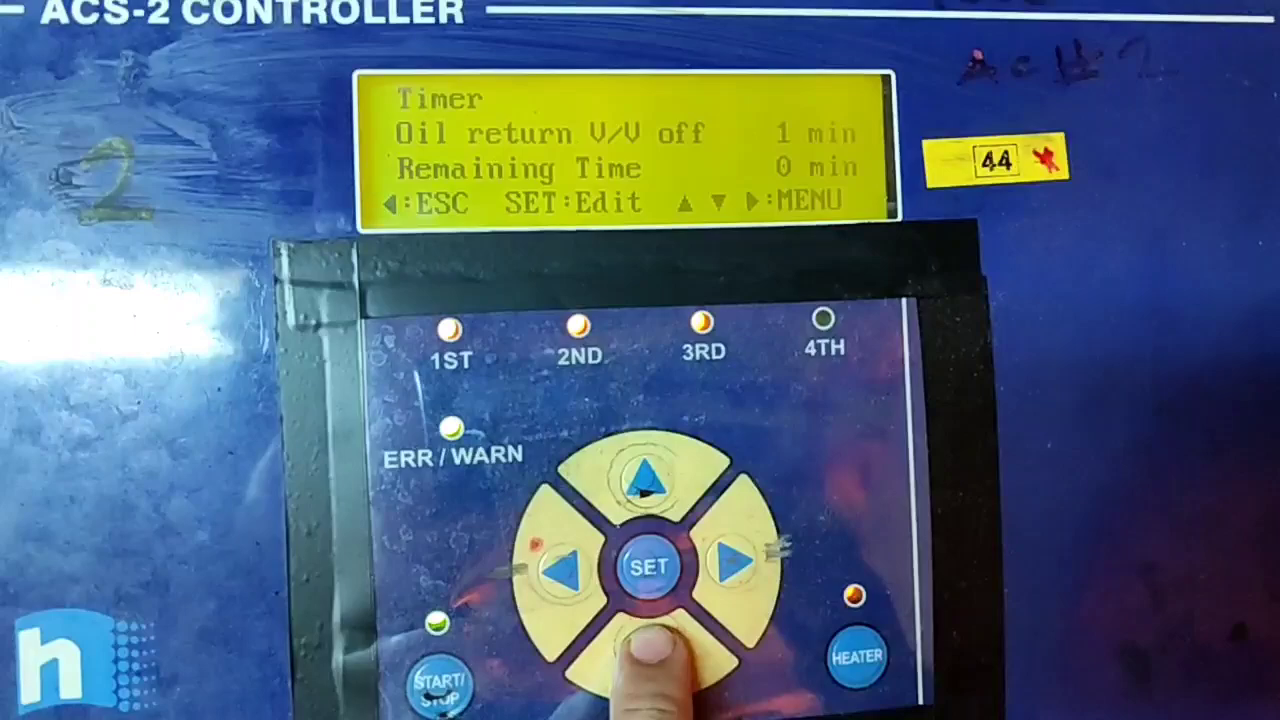
click(568, 568)
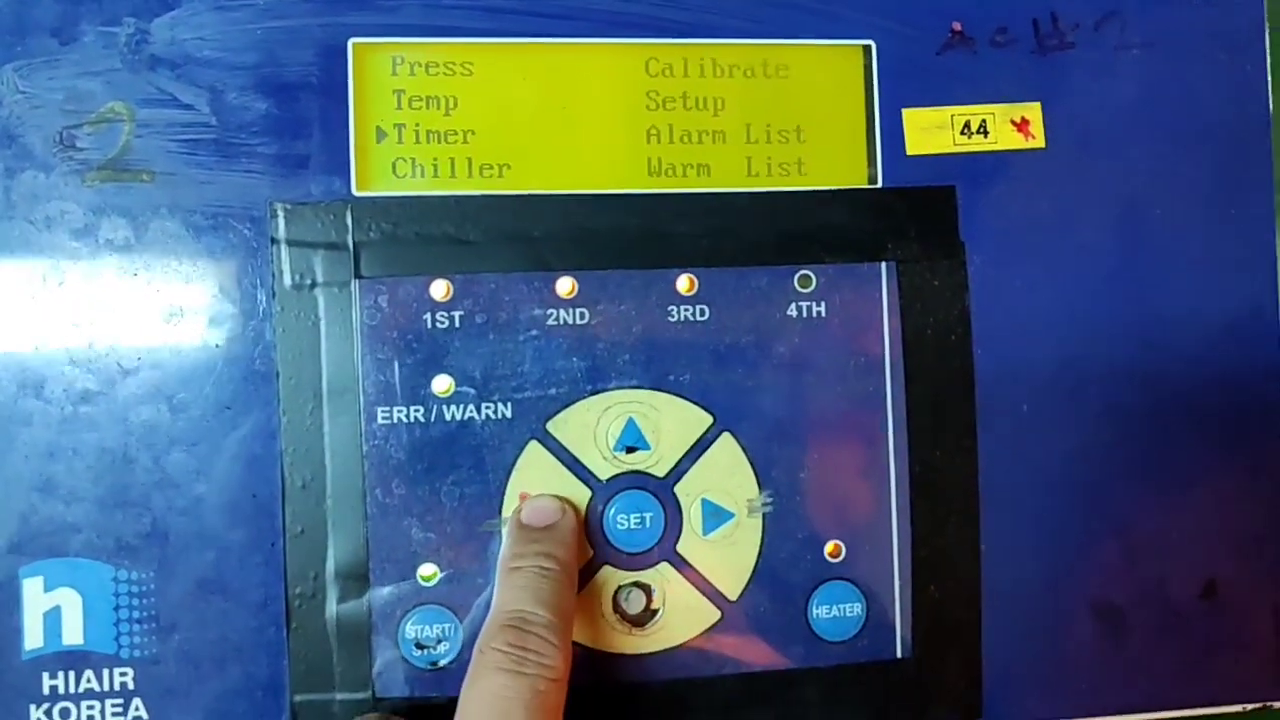
- Review the Chiller settings, then the Alarm List and the Warning List
click(632, 436)
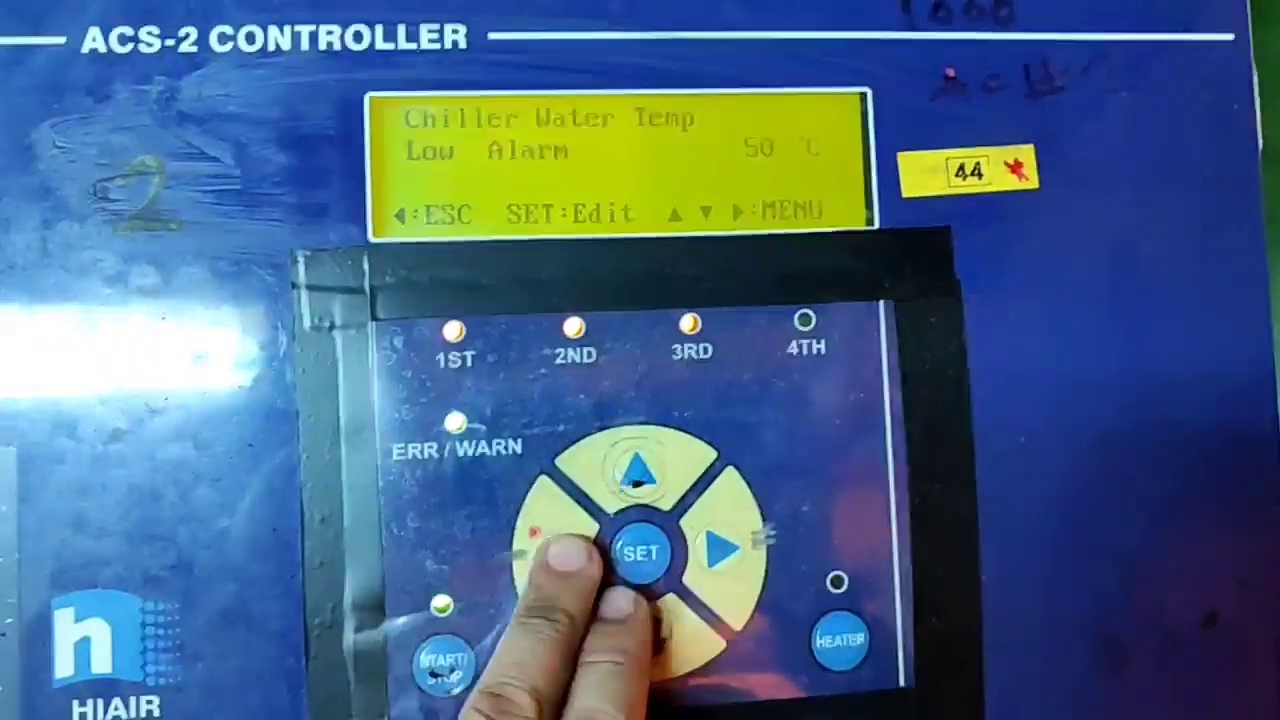
click(618, 624)
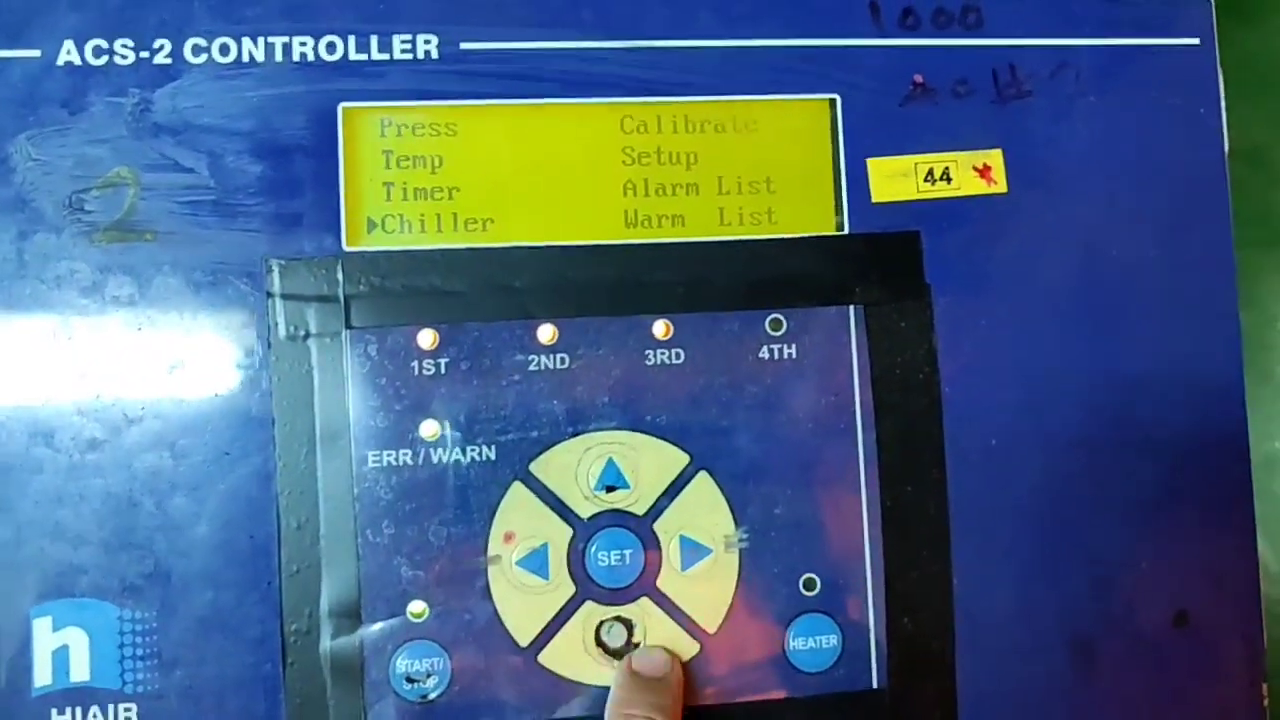
click(610, 650)
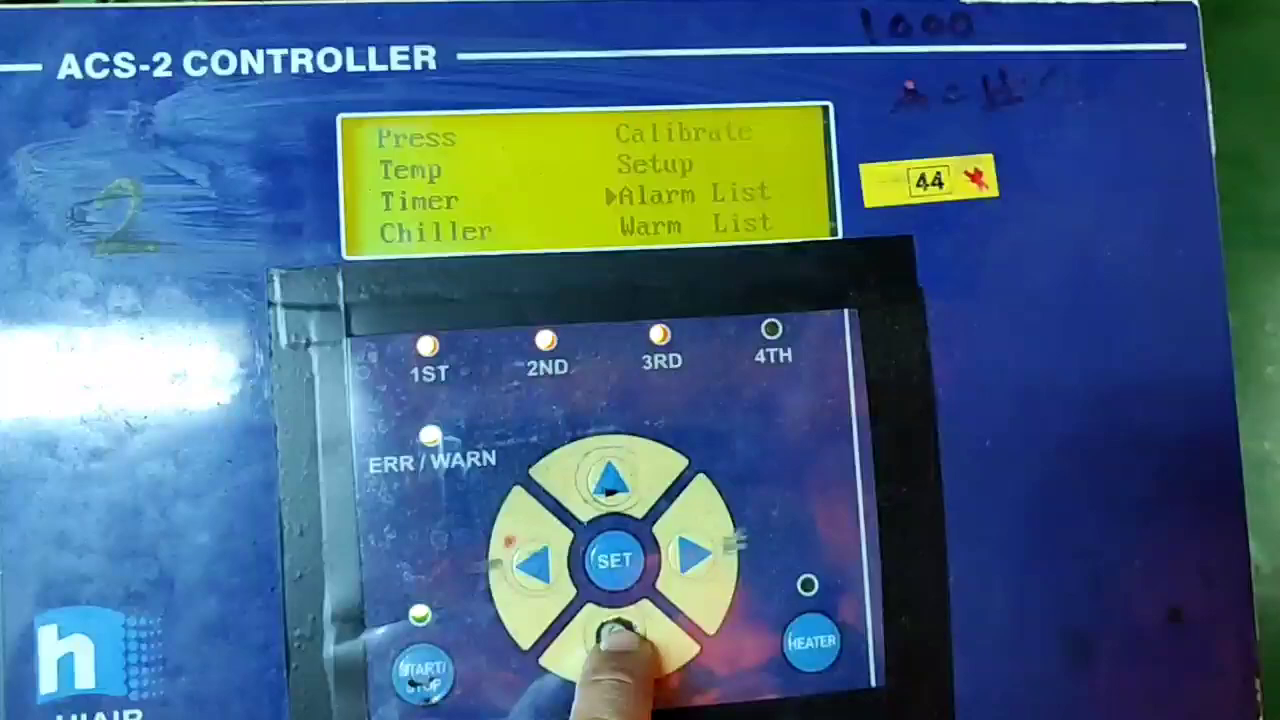
click(612, 560)
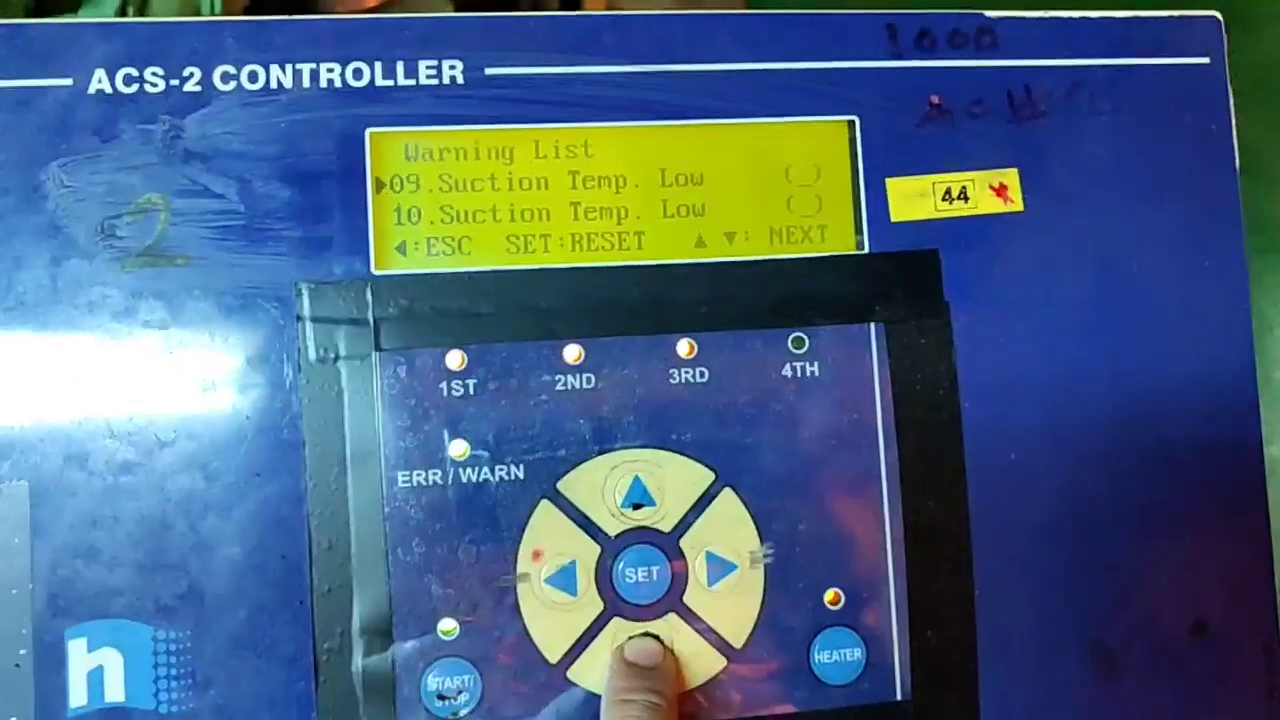
click(568, 576)
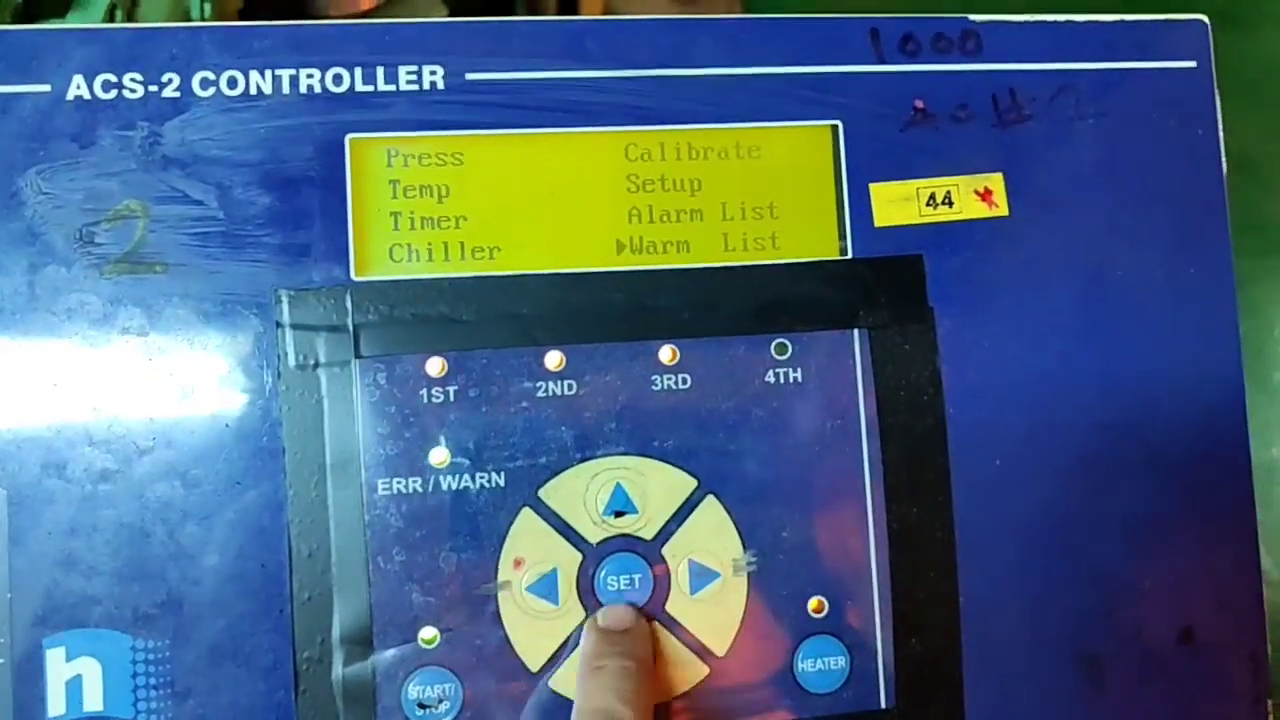
click(616, 498)
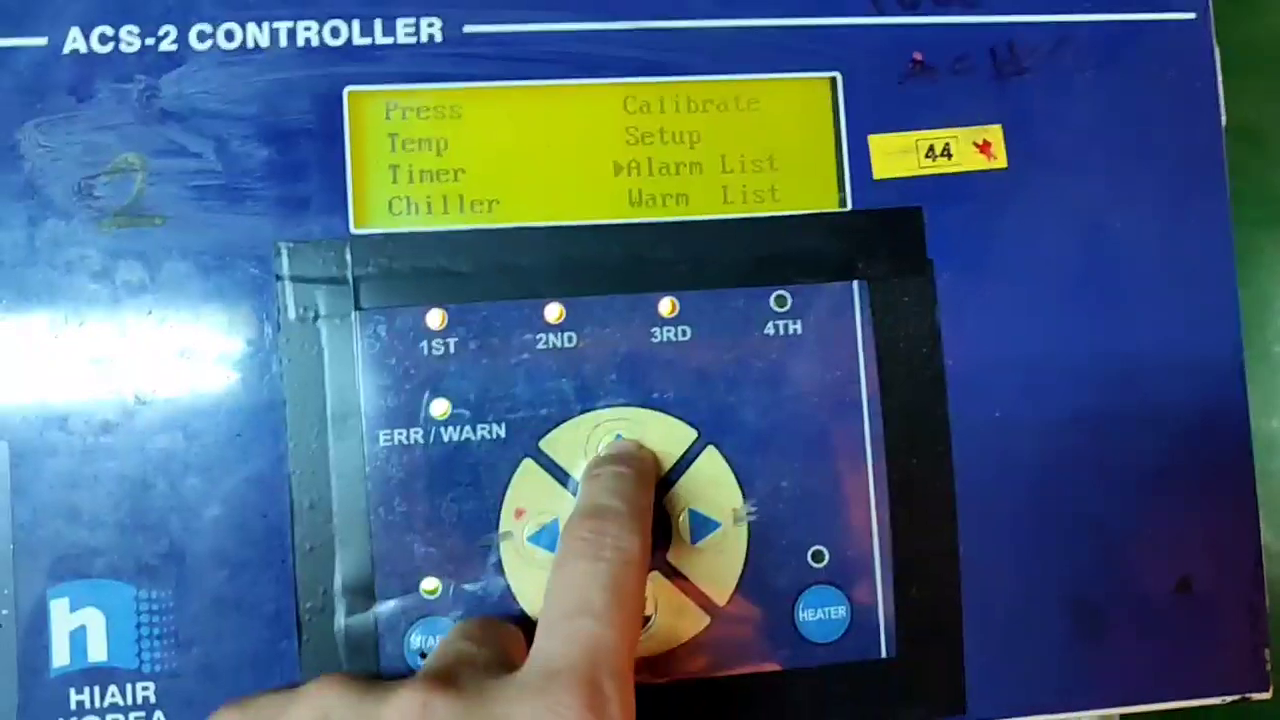
- Page through Setup parameters: pressure unit, oil, discharge and suction sensor types, capacity solenoid valve
click(612, 440)
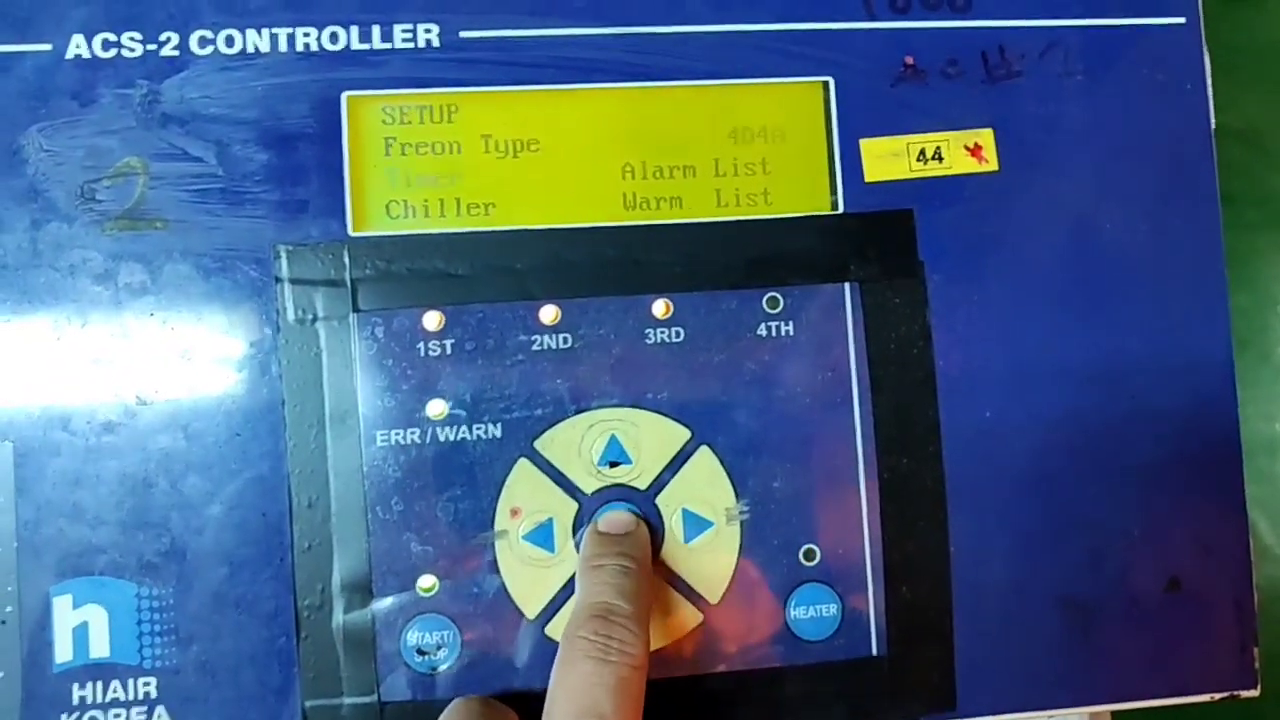
click(610, 520)
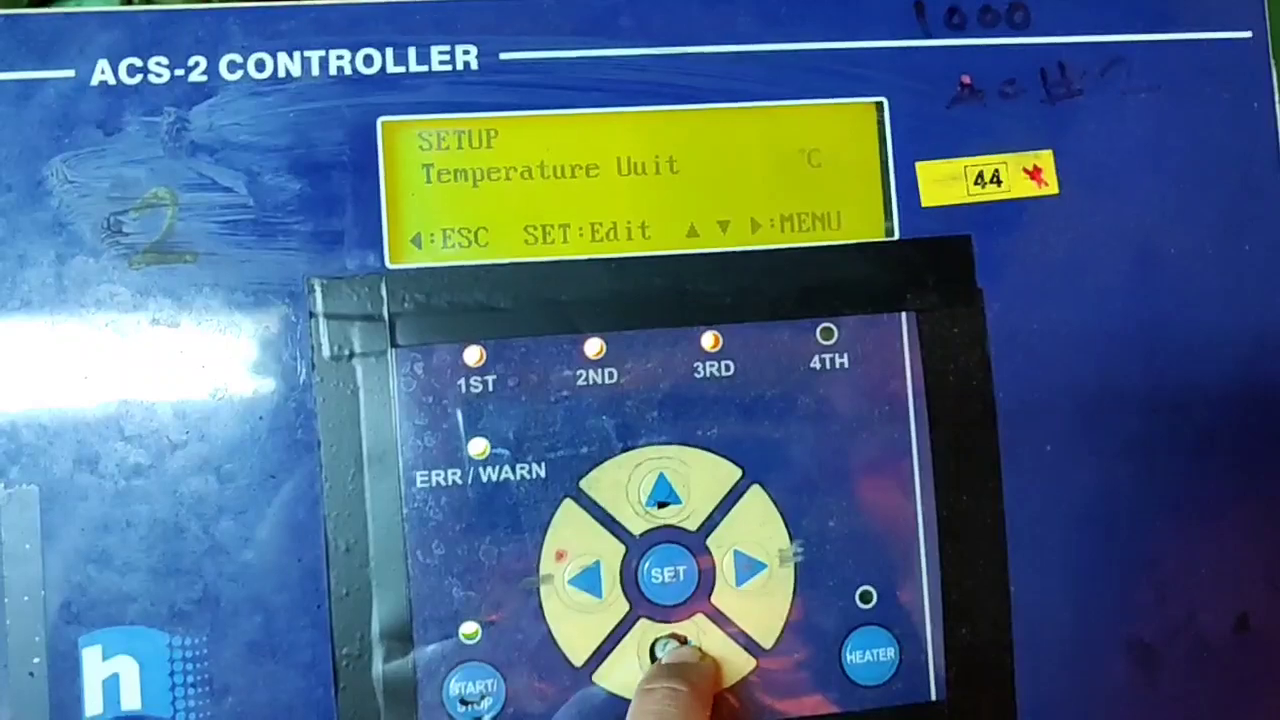
click(672, 650)
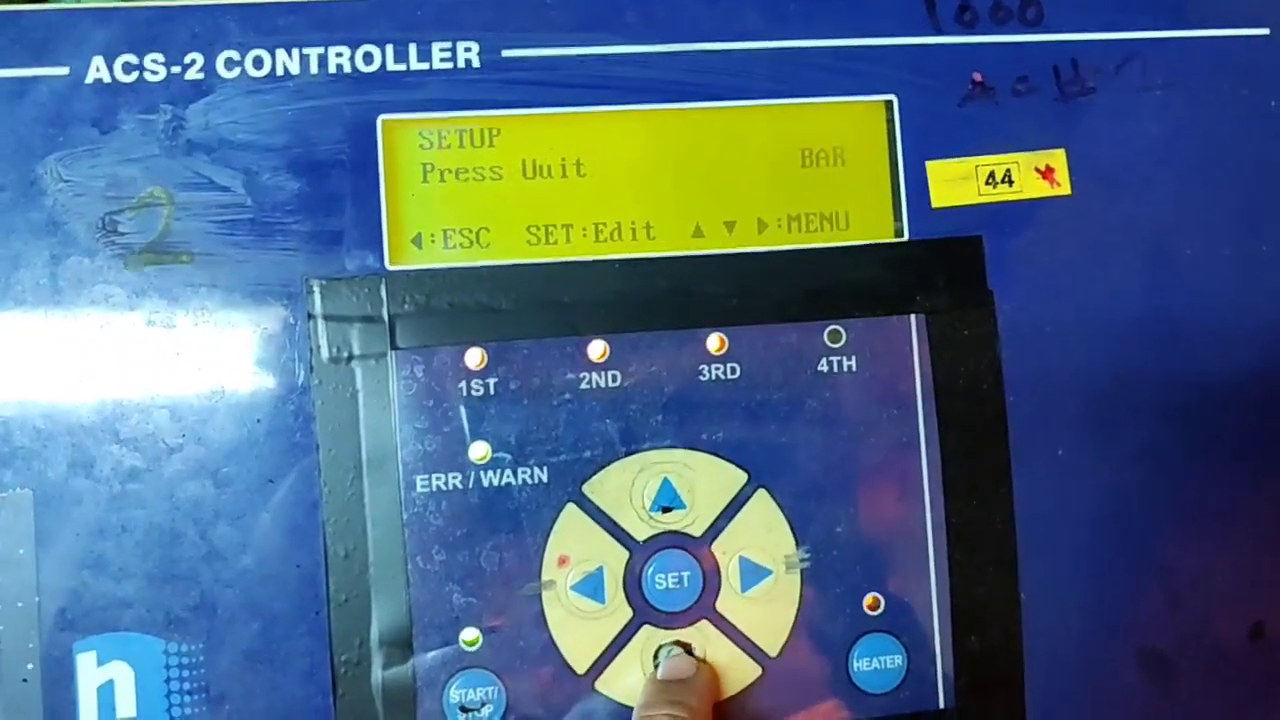
click(676, 664)
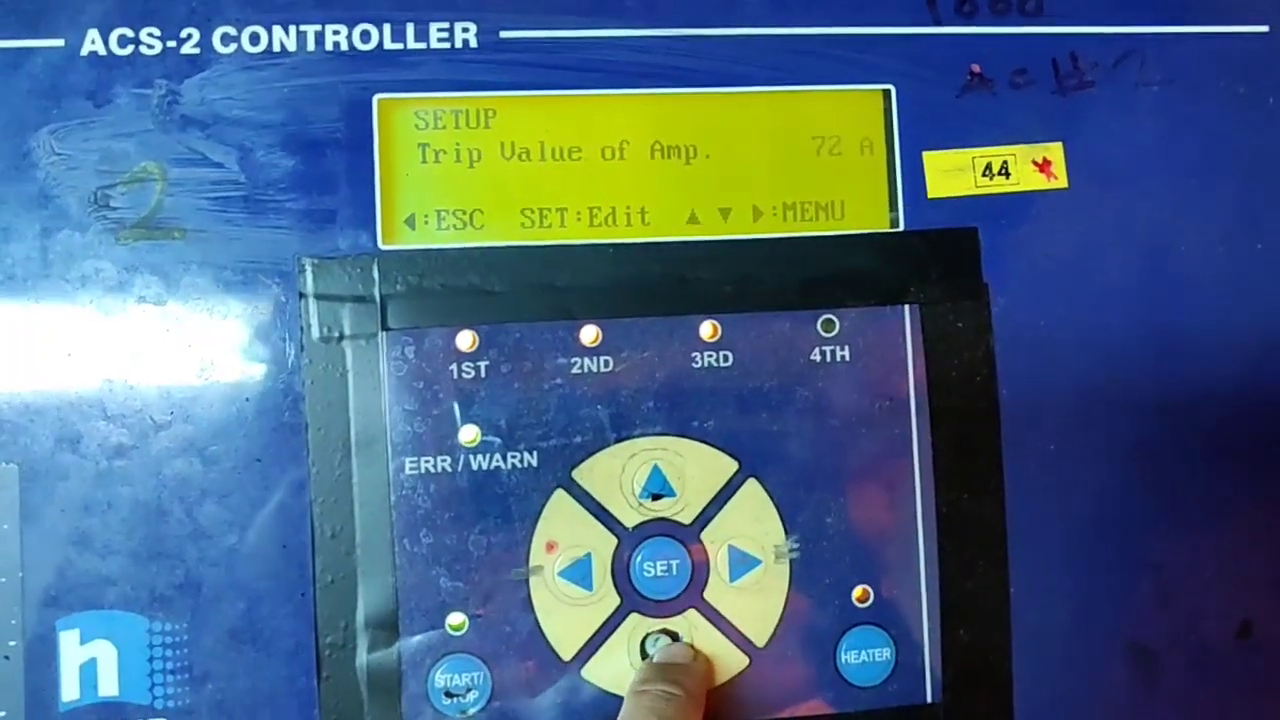
click(660, 650)
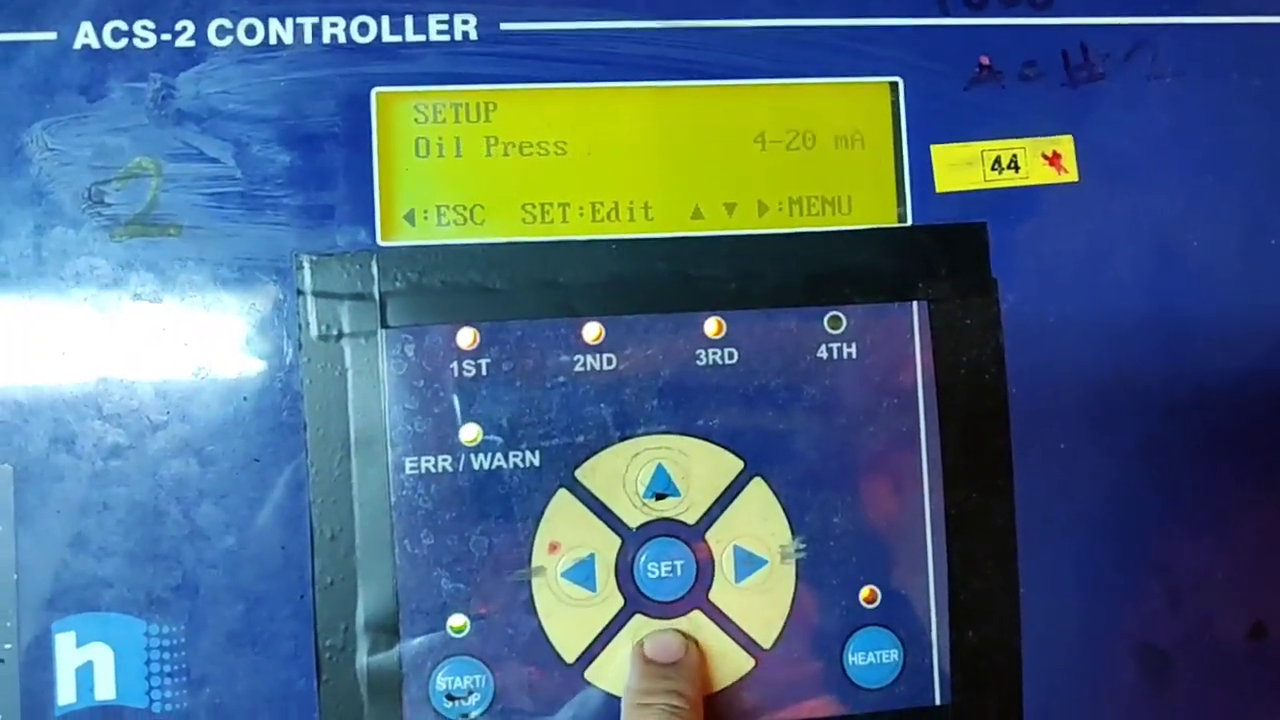
click(664, 660)
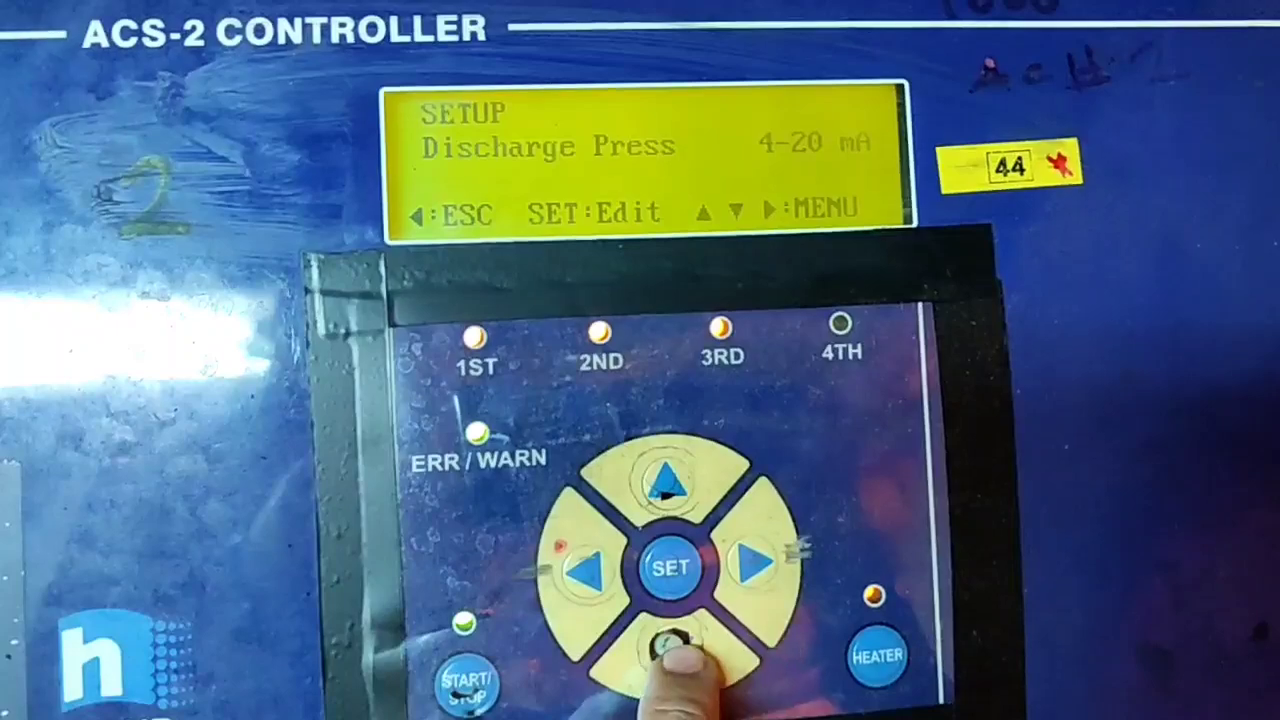
click(662, 640)
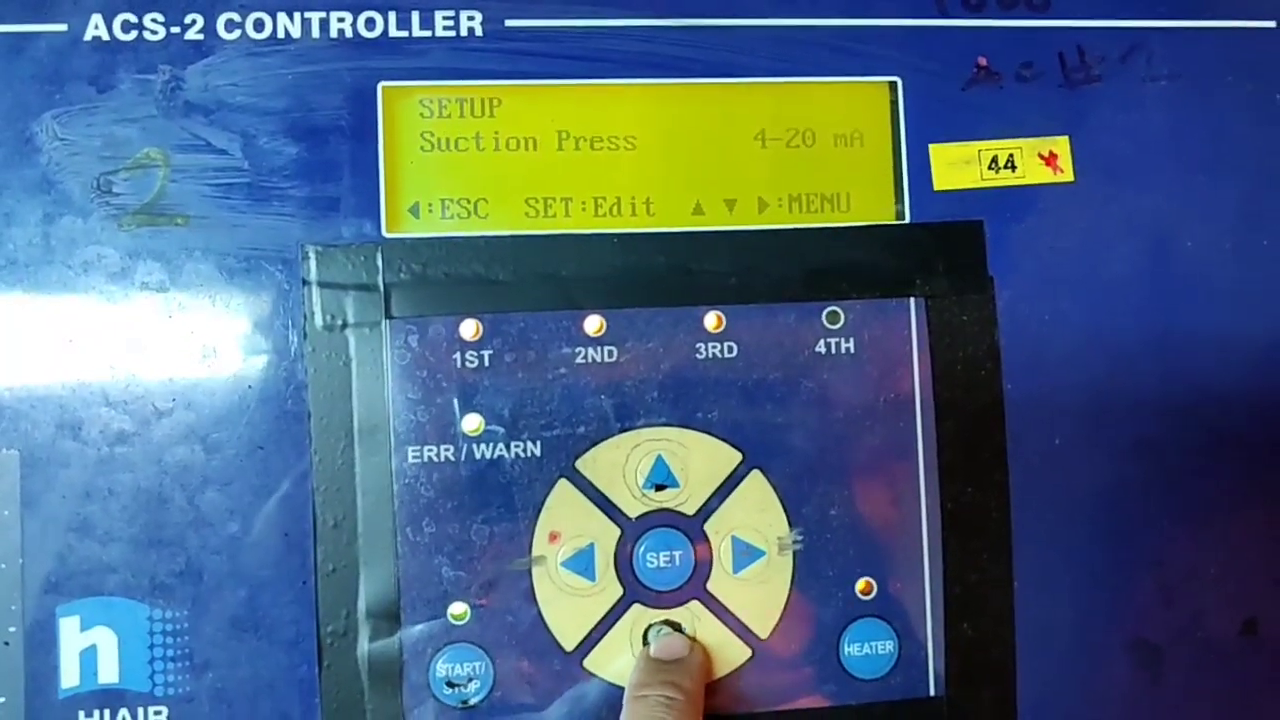
click(660, 640)
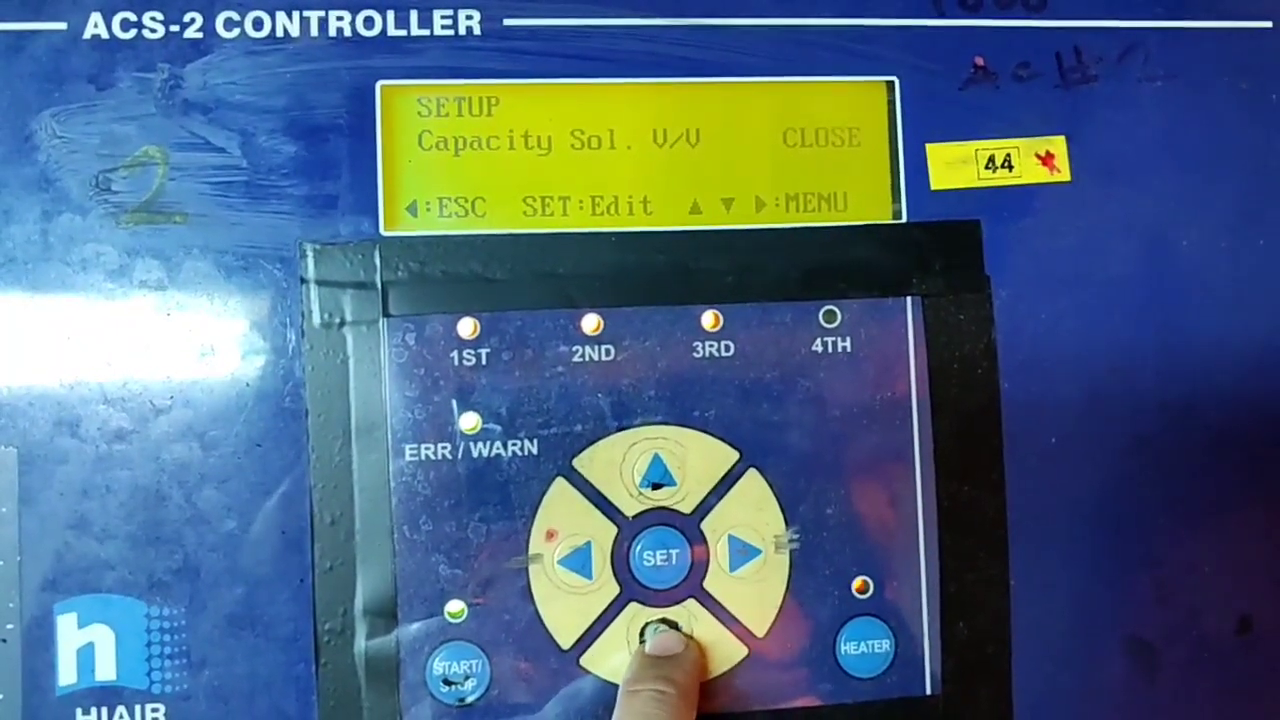
click(656, 640)
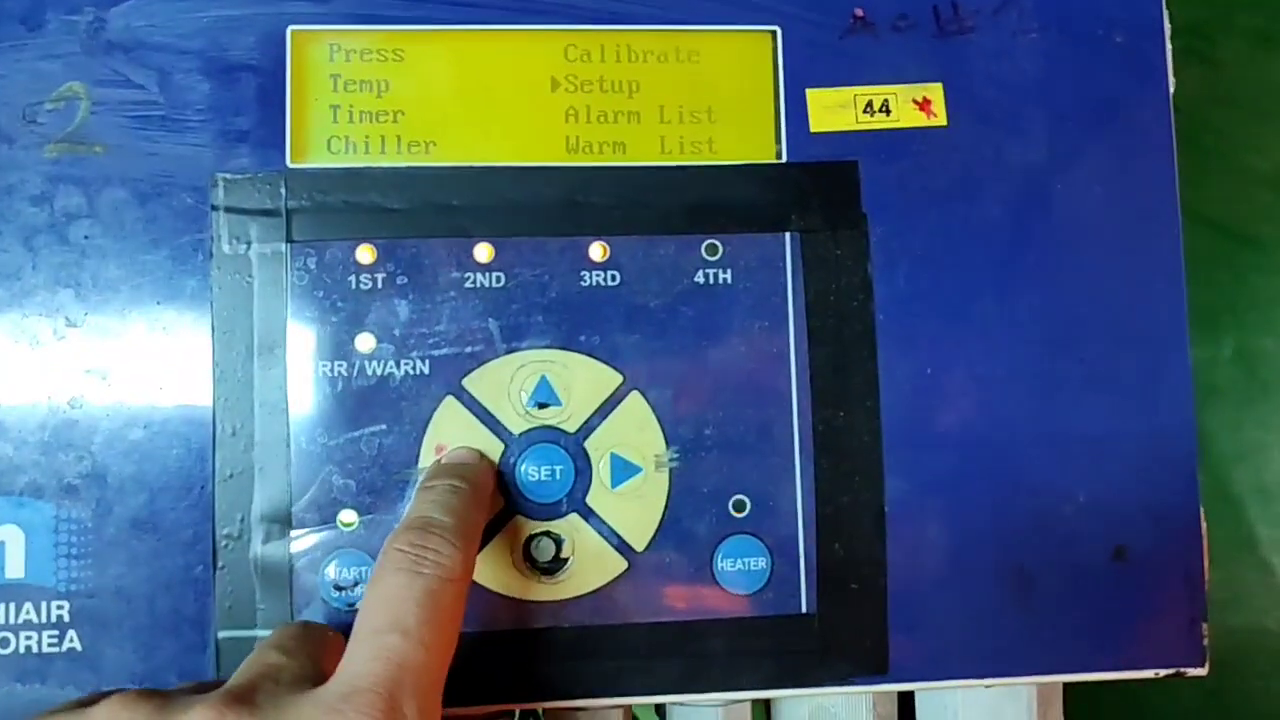
- View Calibrate values Discharge Press 0.0 Bar and Motor Current 0 A, then return to the running status screen
click(548, 470)
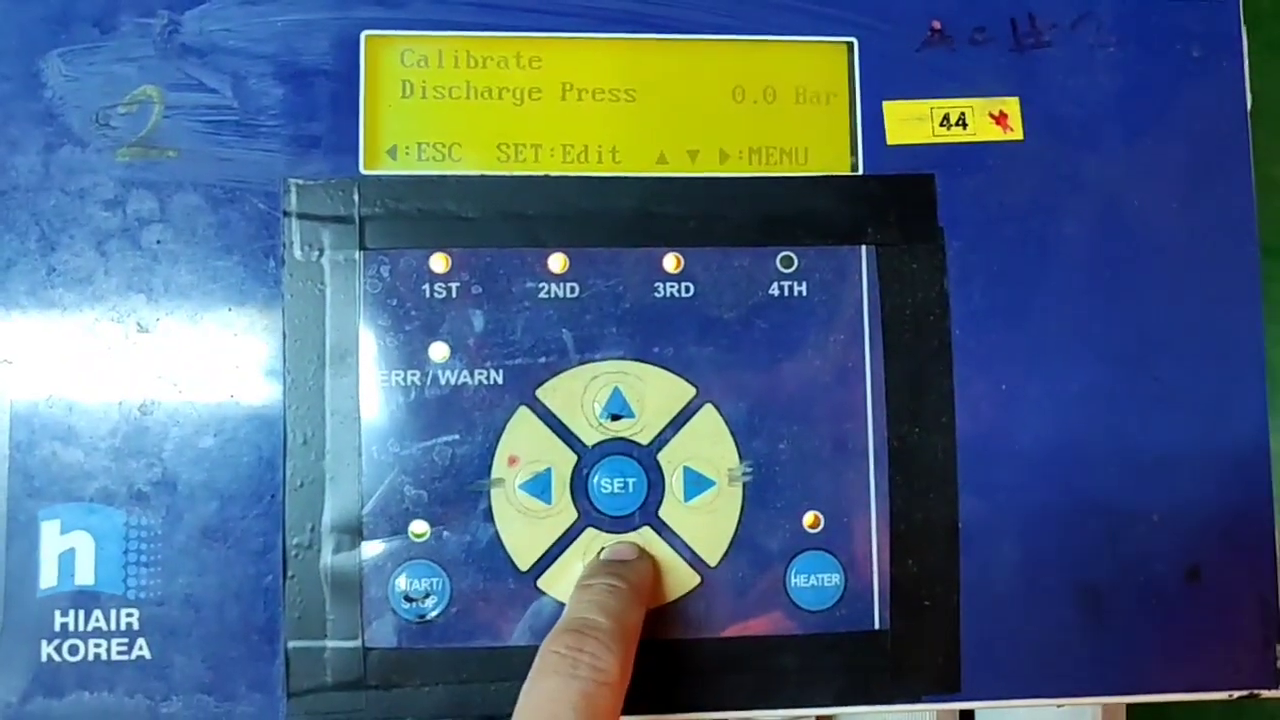
click(620, 560)
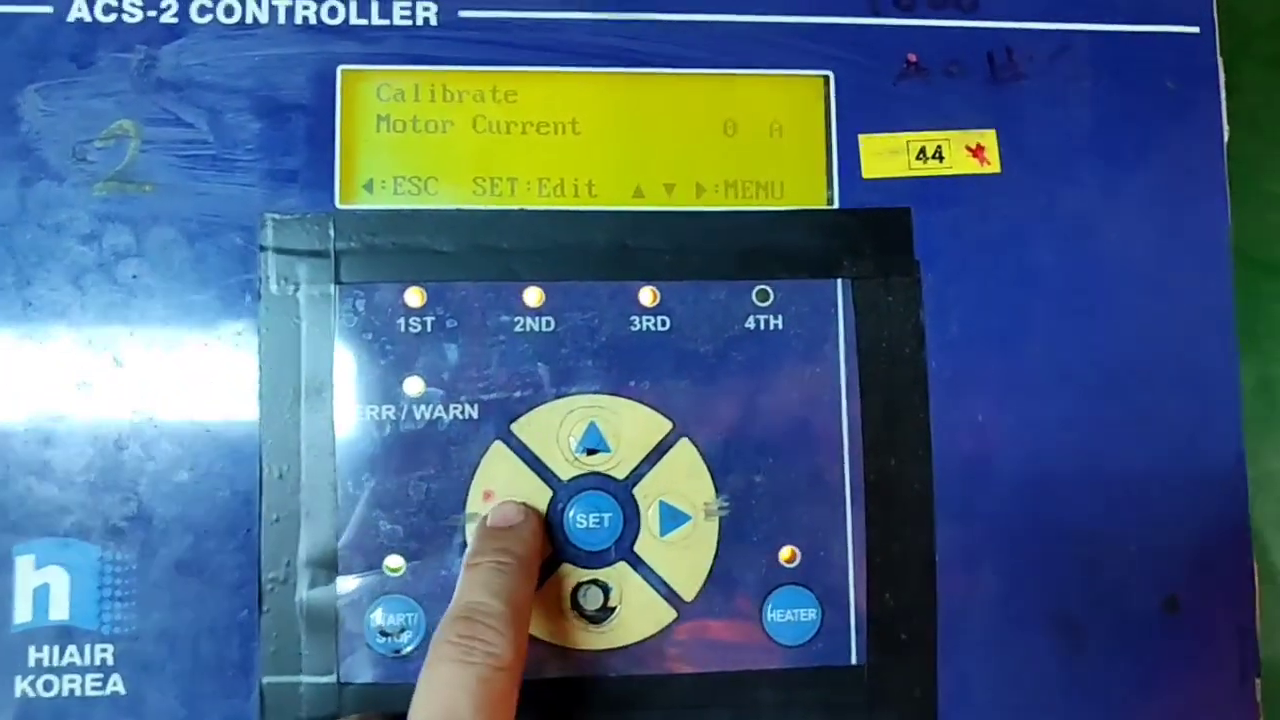
click(592, 520)
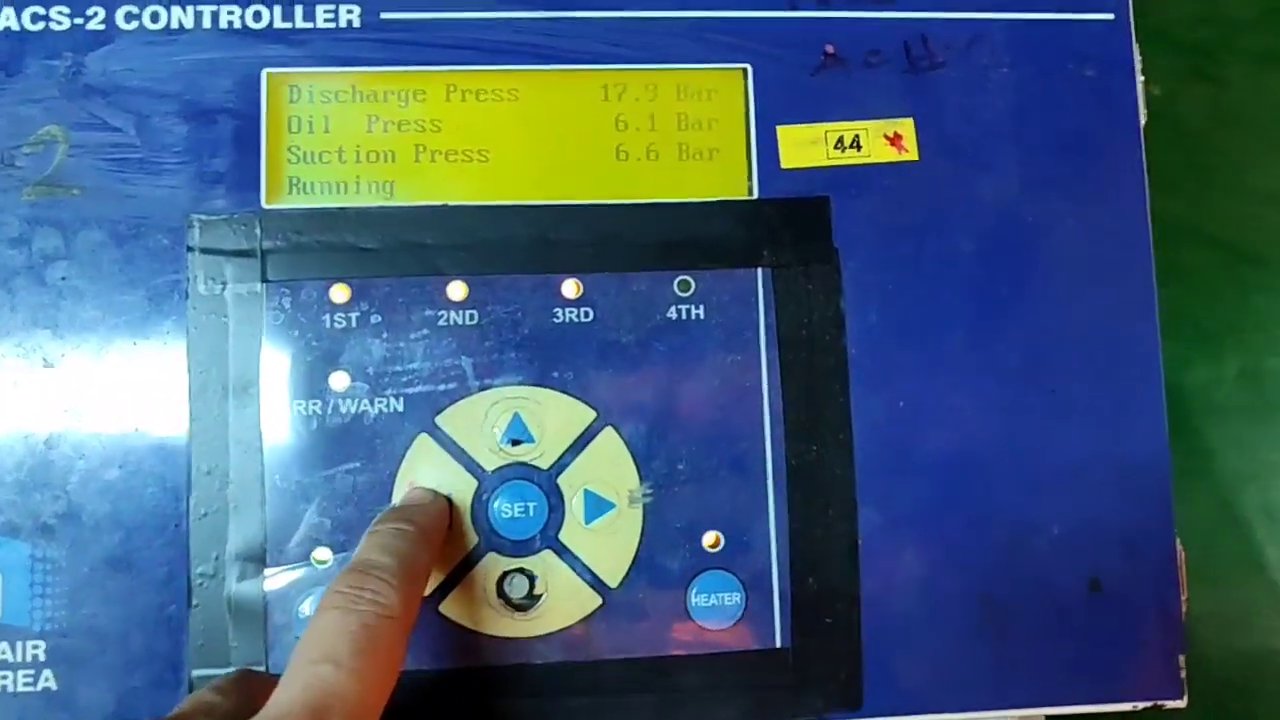